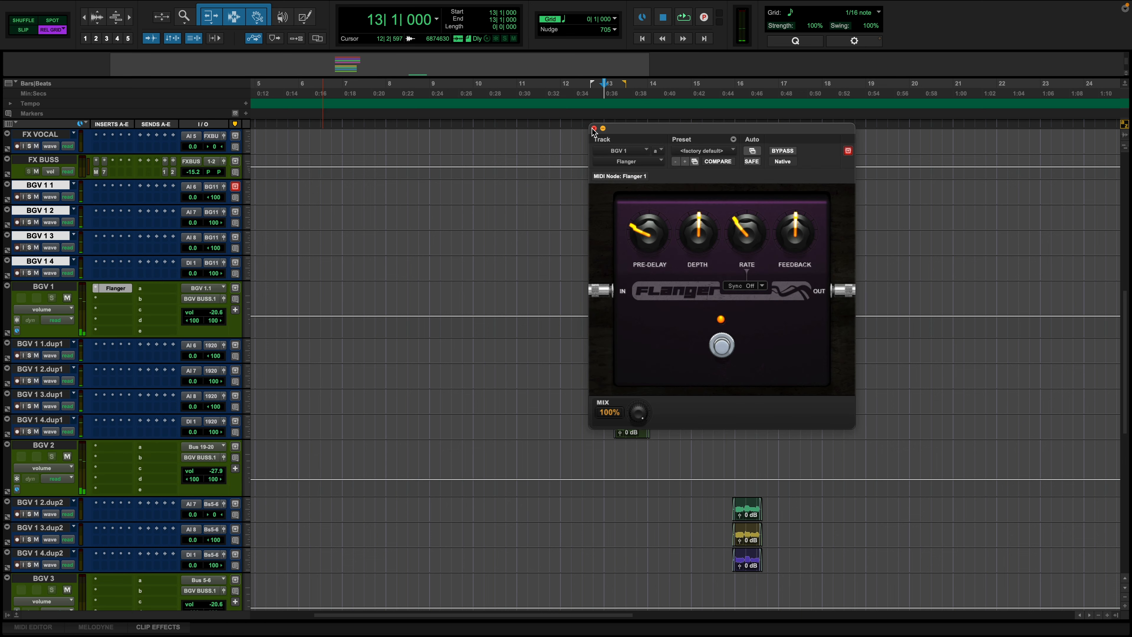
Step: Close the BGV 1 Flanger plug-in window, leaving only the Edit window's tracks and clips
click(594, 129)
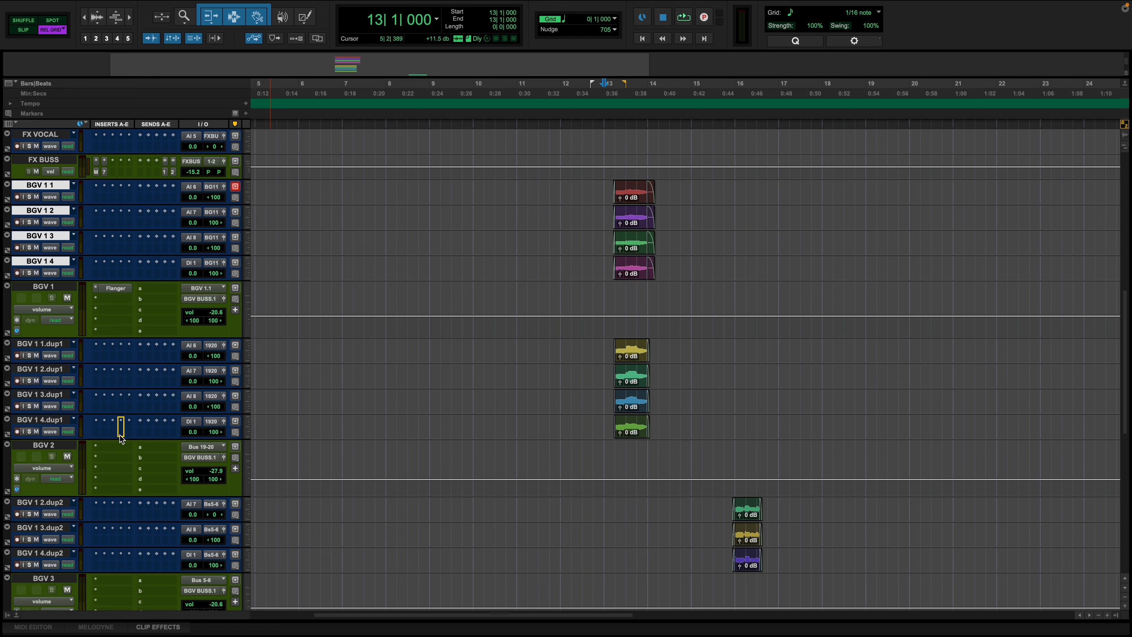
scroll(down, 3)
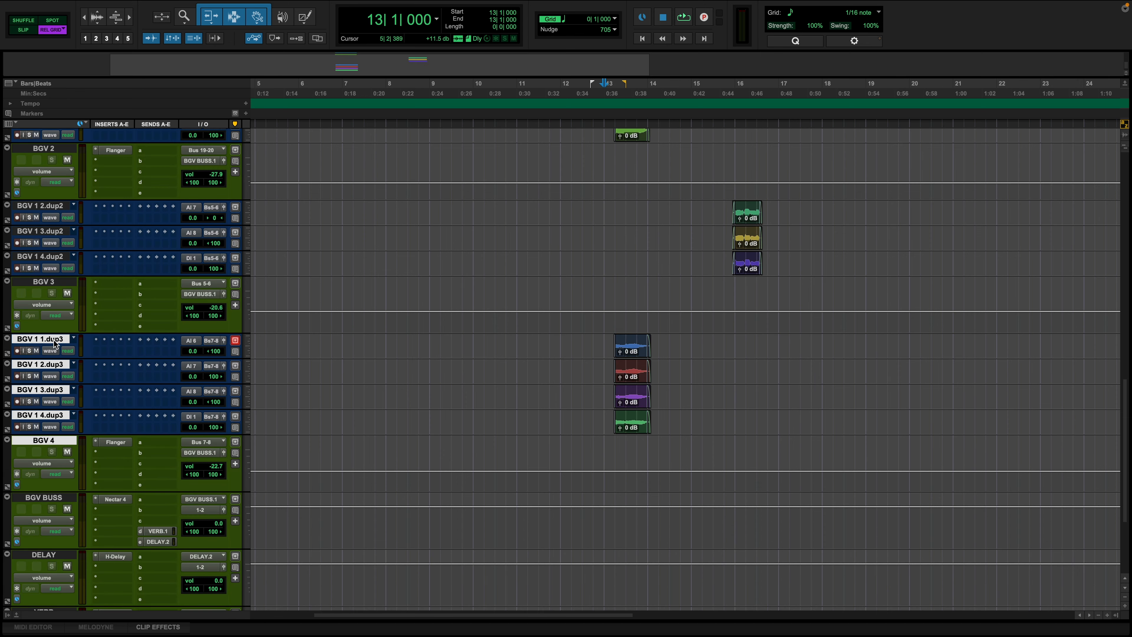
Step: Move the dup3 vocal stack and BGV 4 aux above the dup2 stack and play back
click(682, 16)
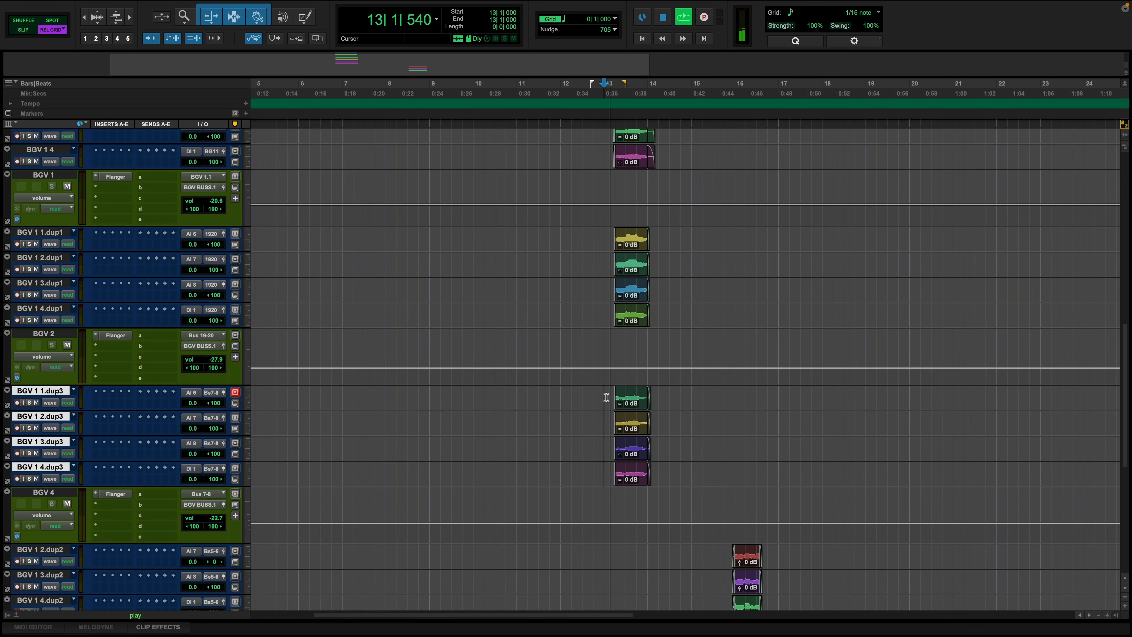
scroll(up, 3)
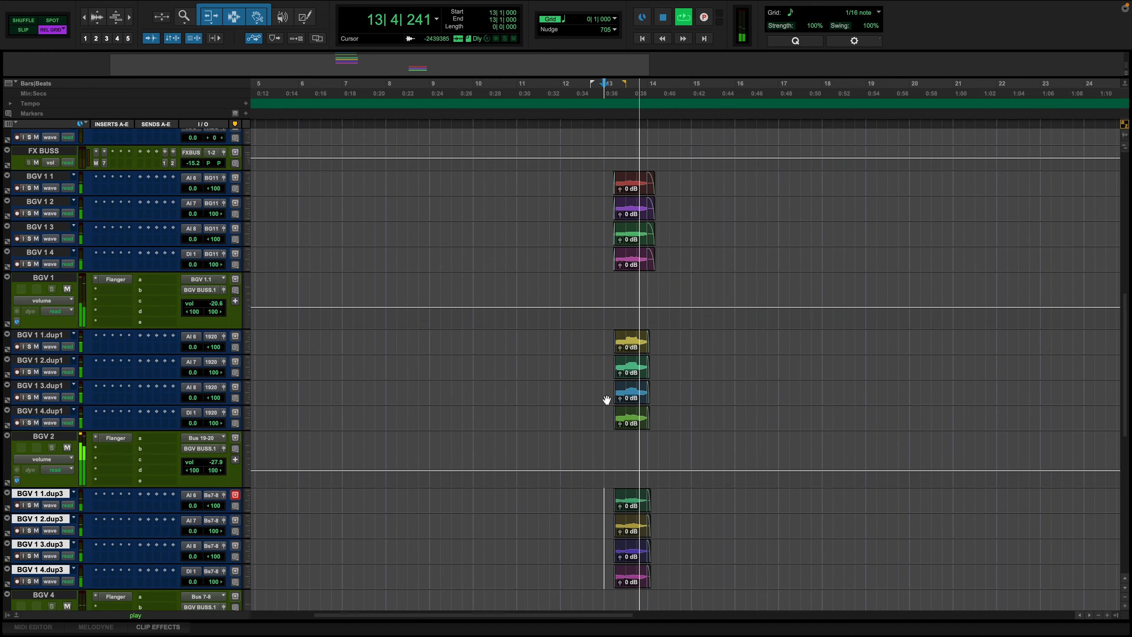